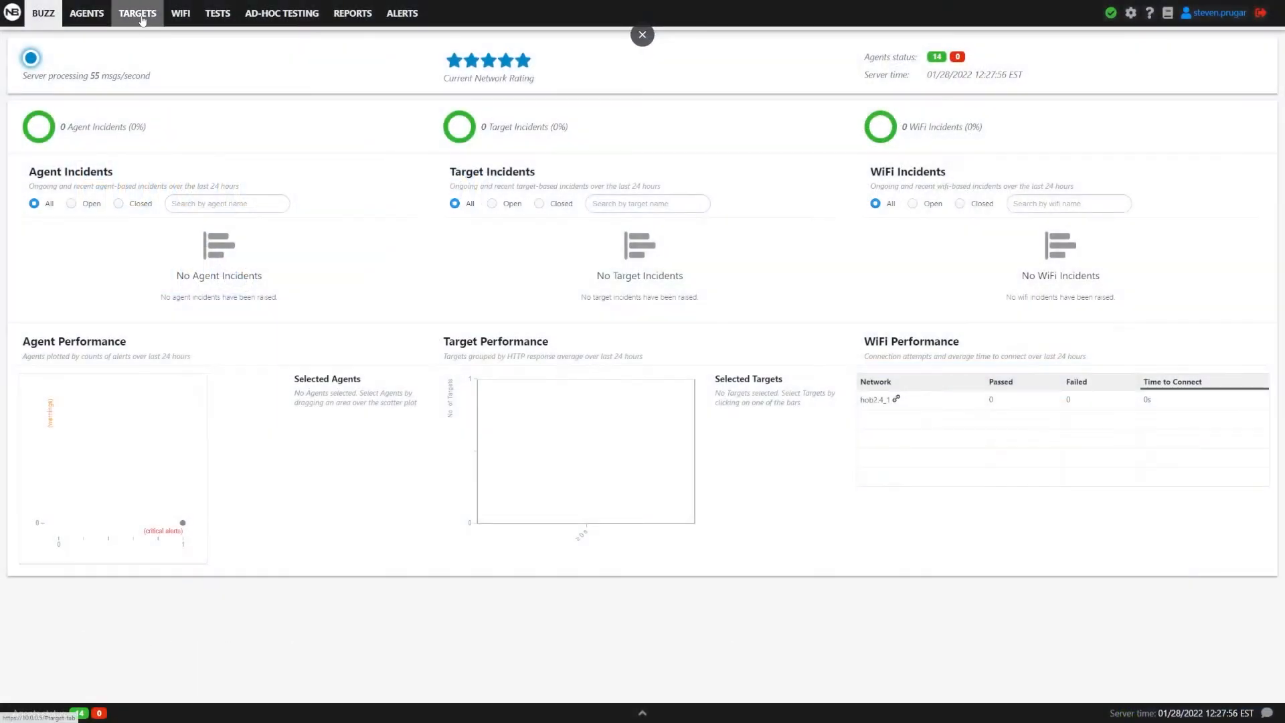
Step: Start a new target from the Targets list and name it 'Google DNS'
click(137, 13)
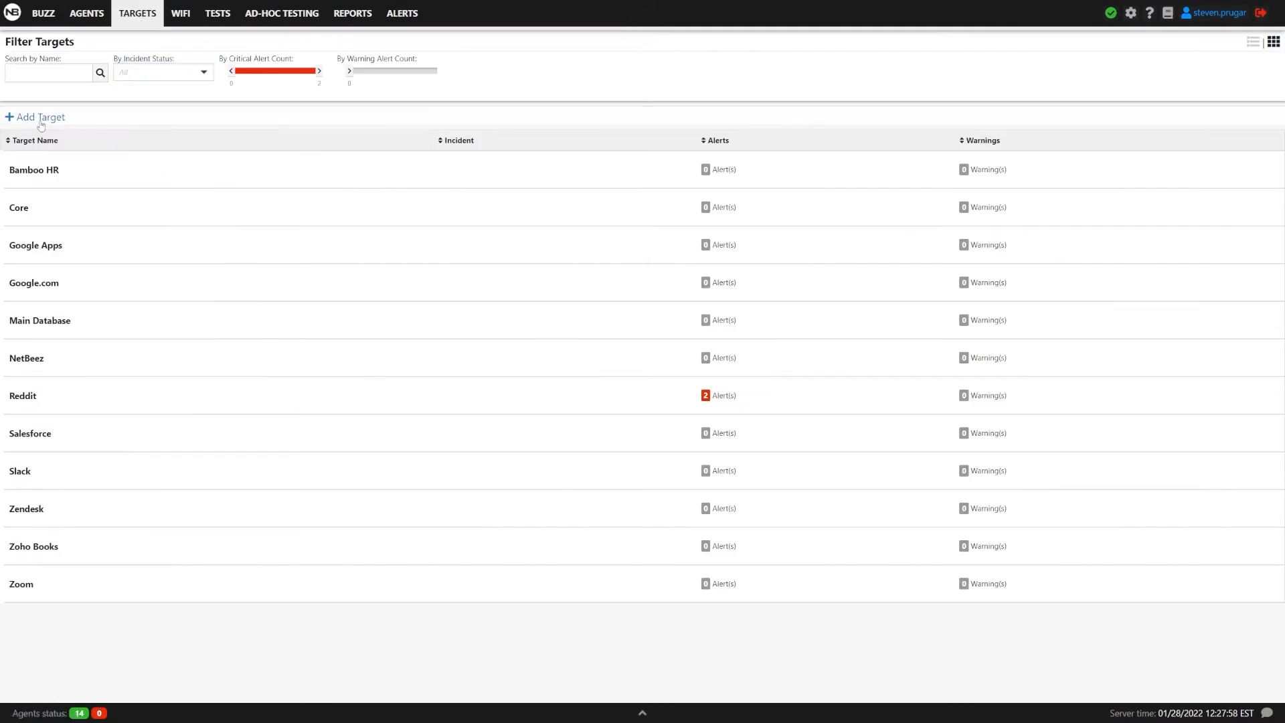
click(36, 117)
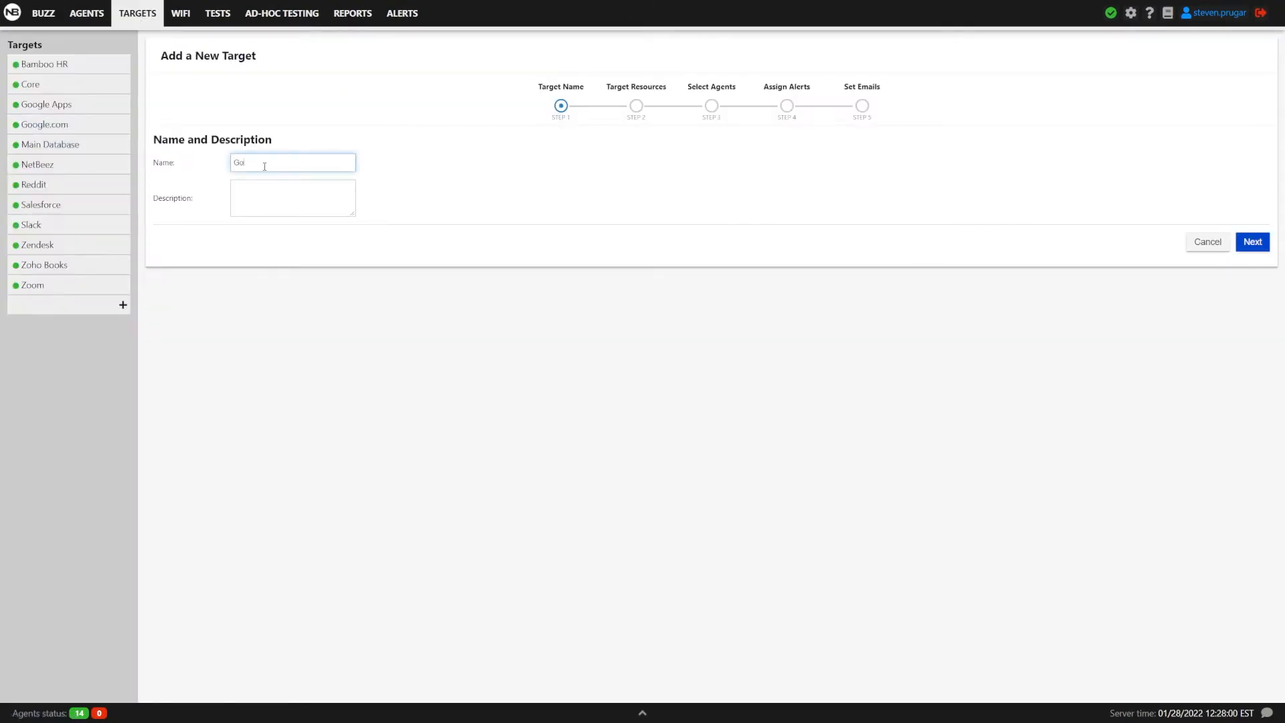
text(Google DNS)
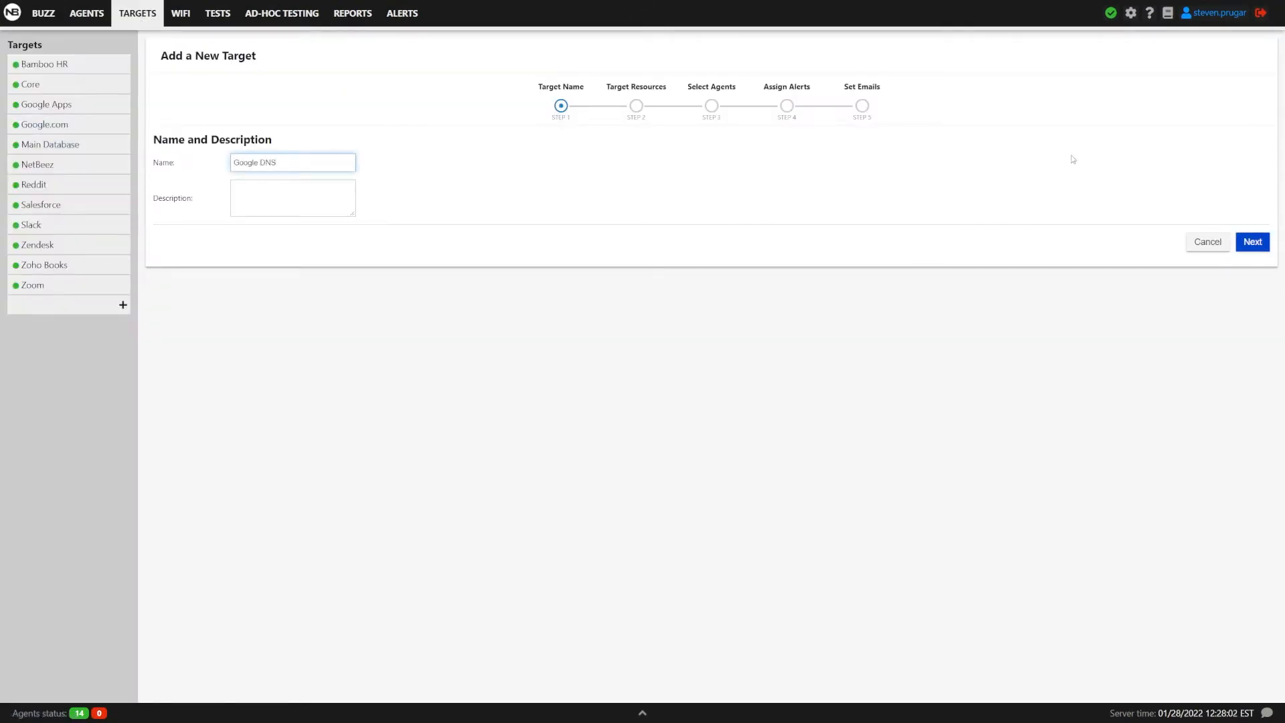
click(1251, 241)
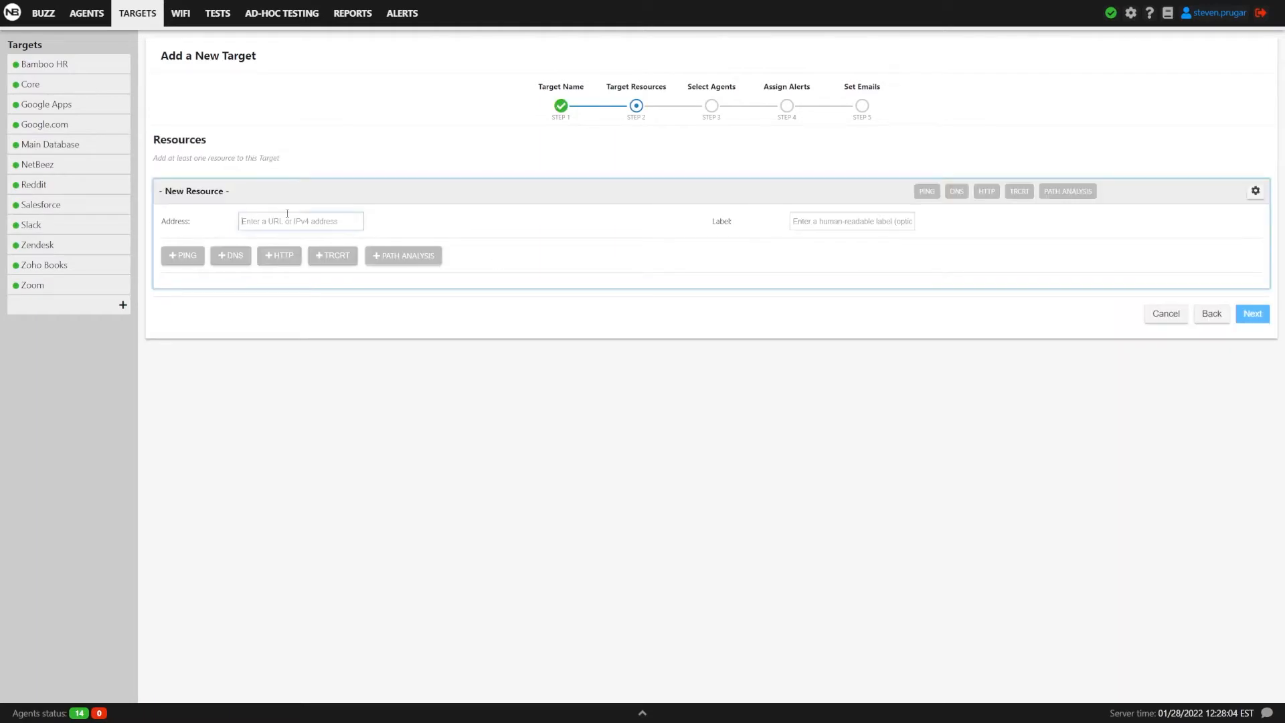
text(www.goo)
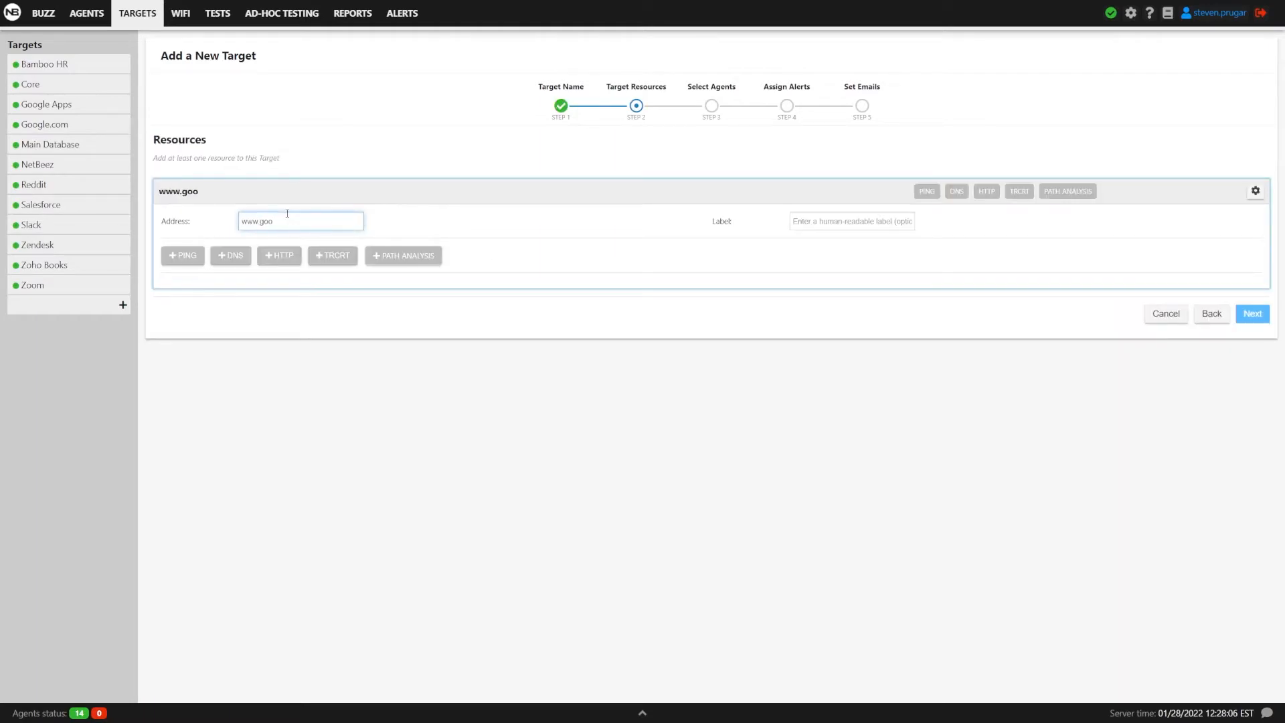
text(gle.com)
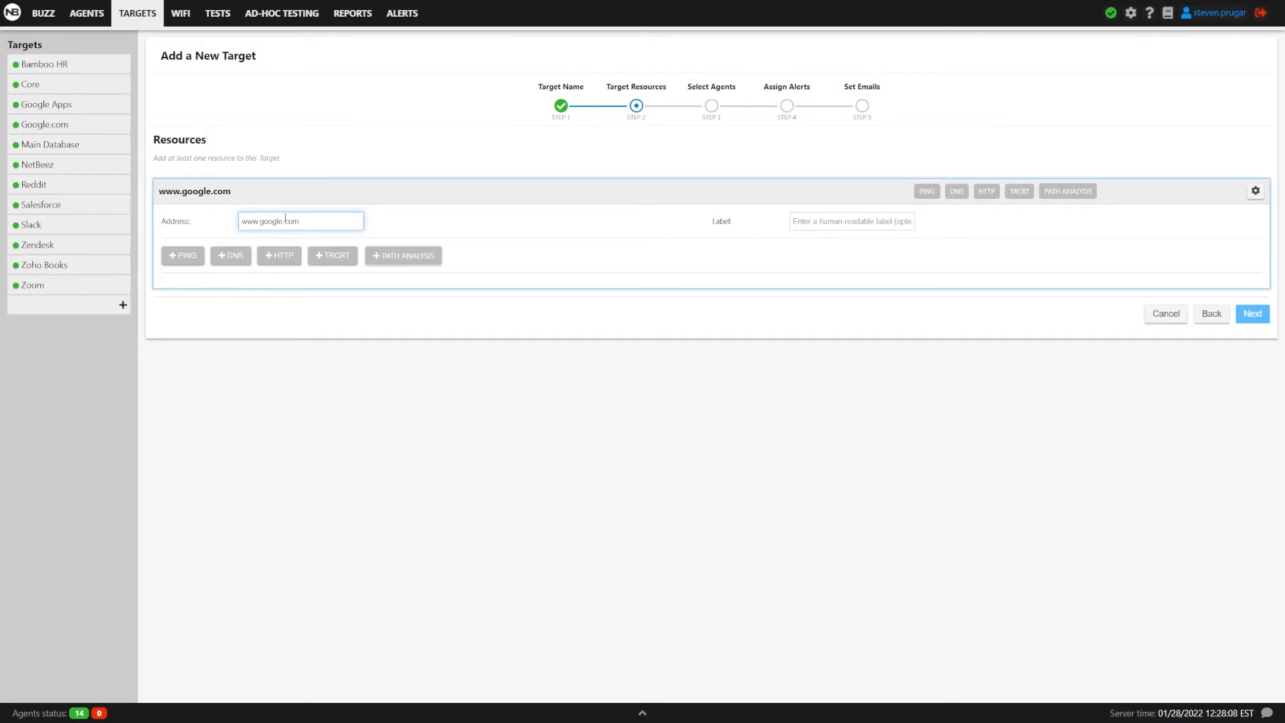
click(230, 255)
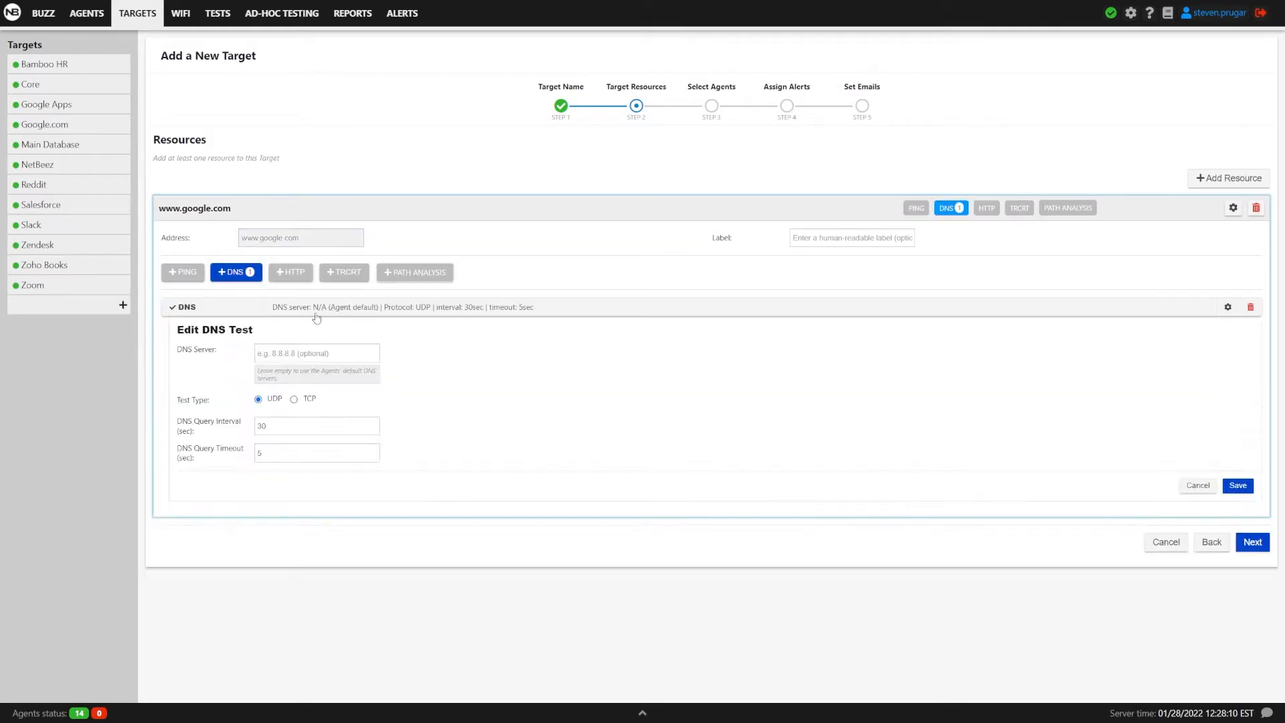
text(8)
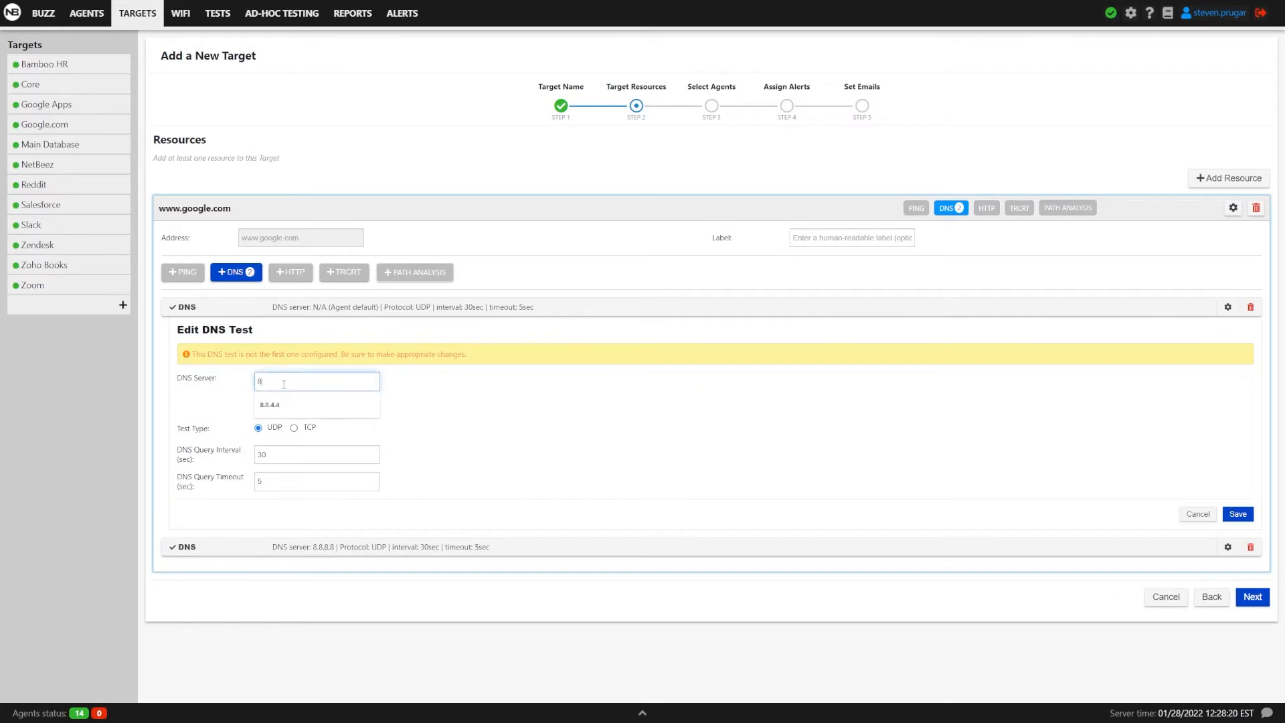
click(271, 404)
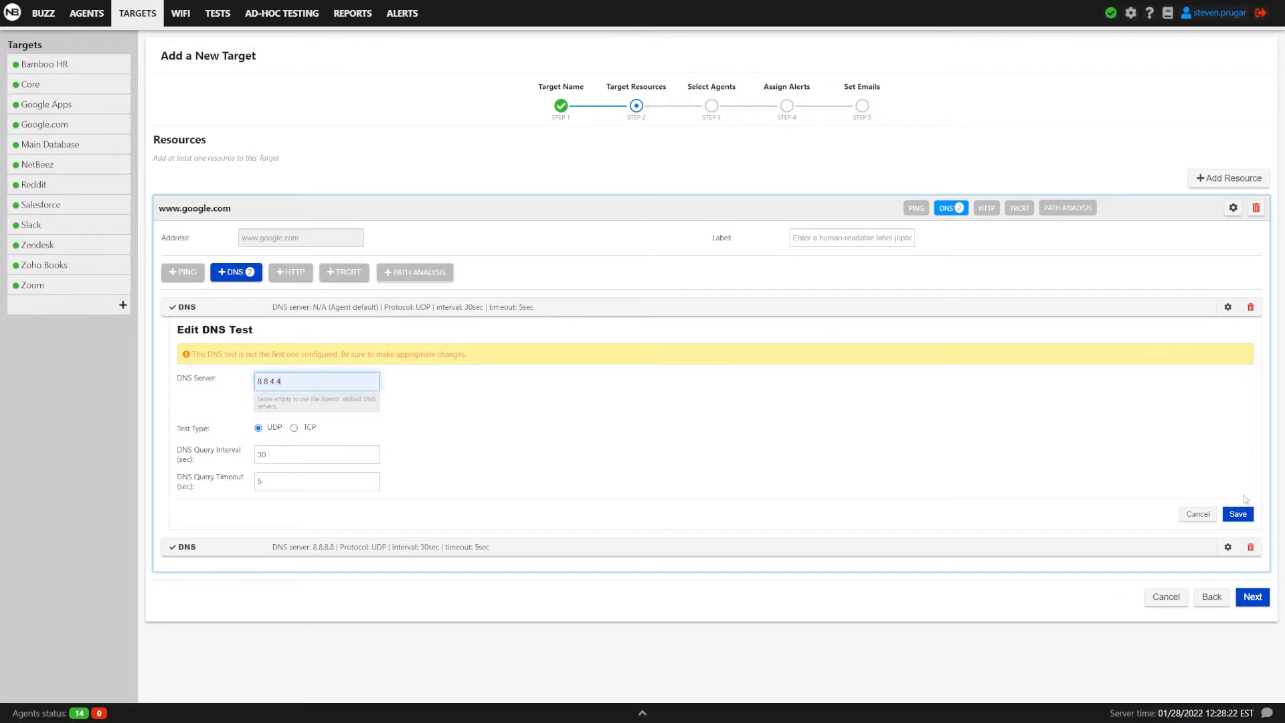
click(1236, 514)
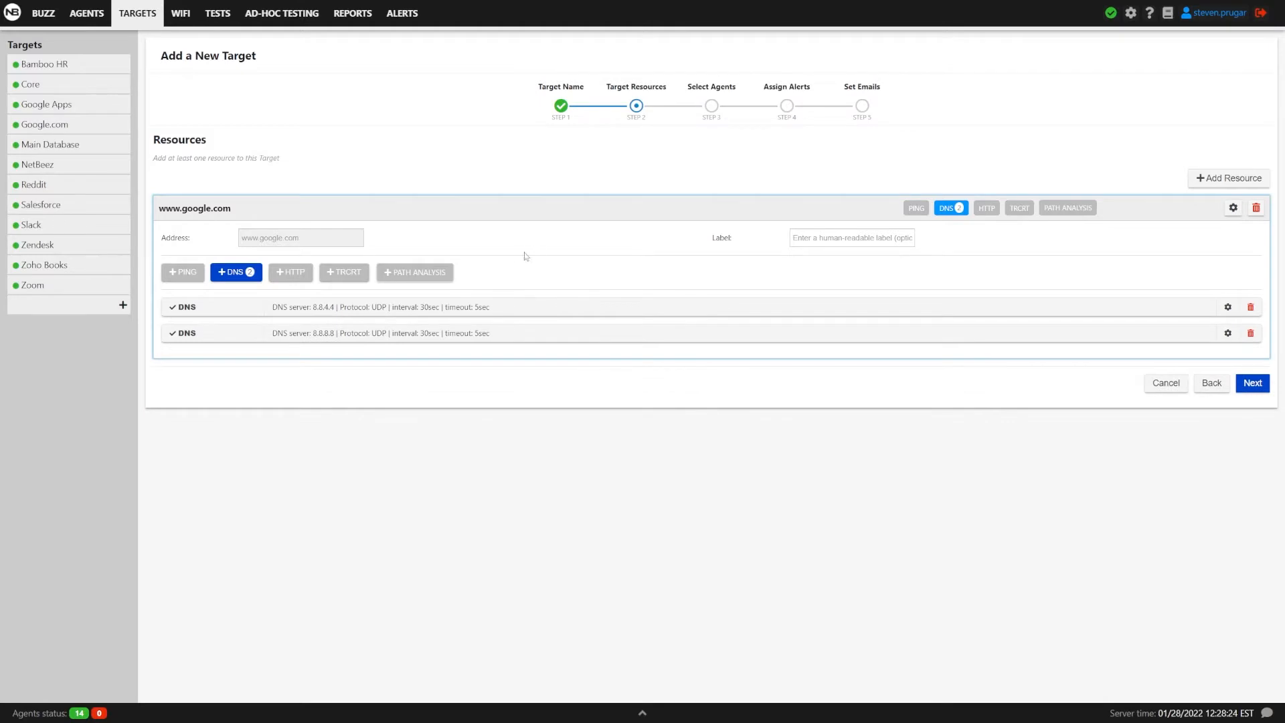
mouse_move(1228, 178)
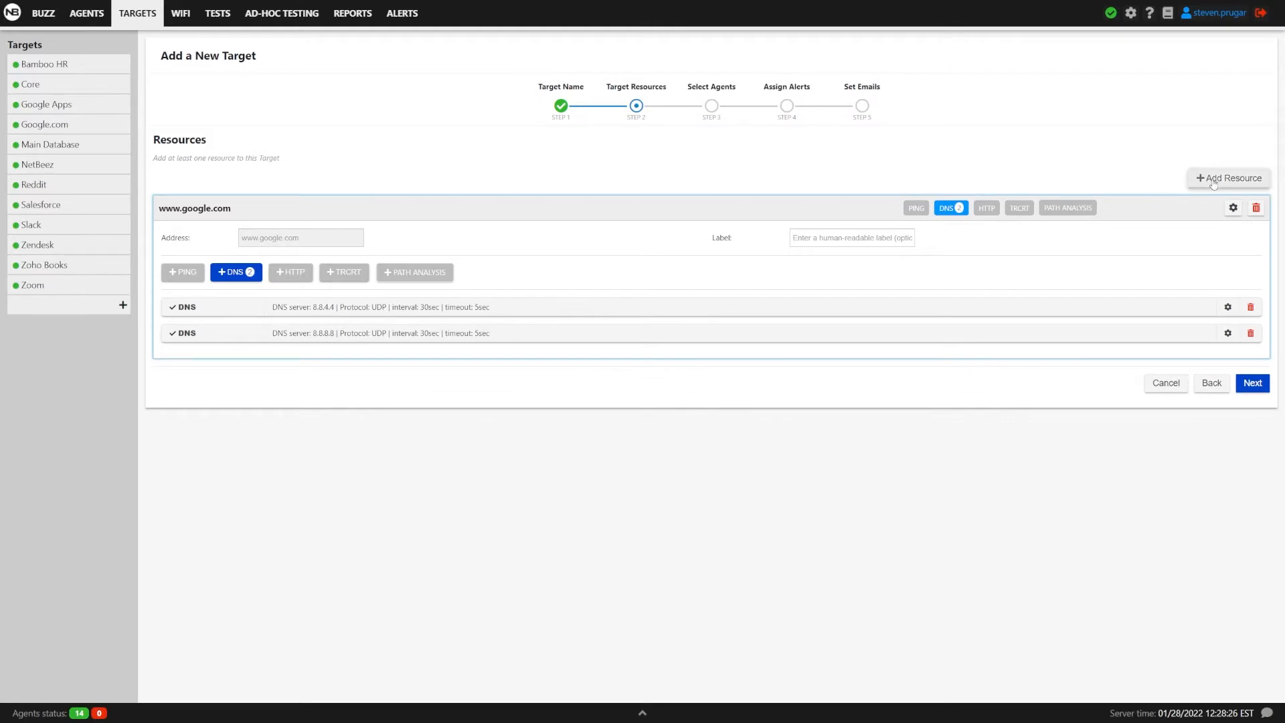
Step: Add an 8.8.8.8 resource with a ping test and an 8.8.4.4 resource with ping and path analysis
click(1229, 178)
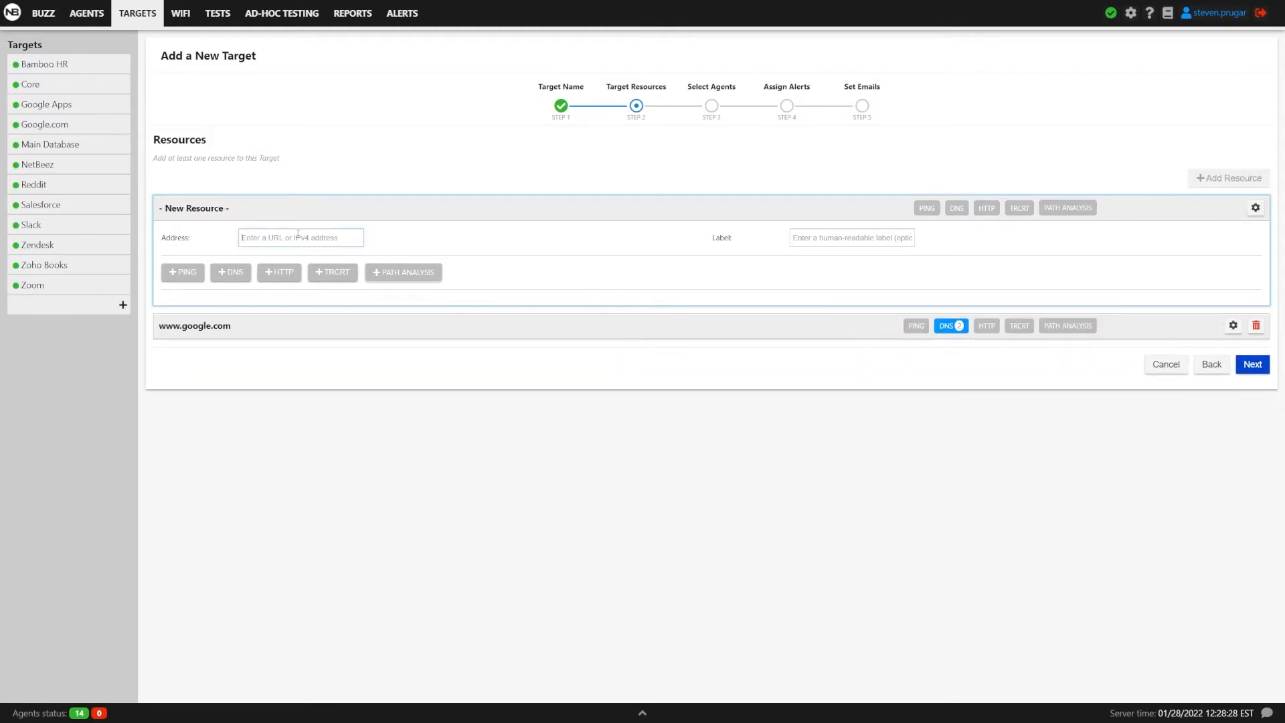
text(8.8.8)
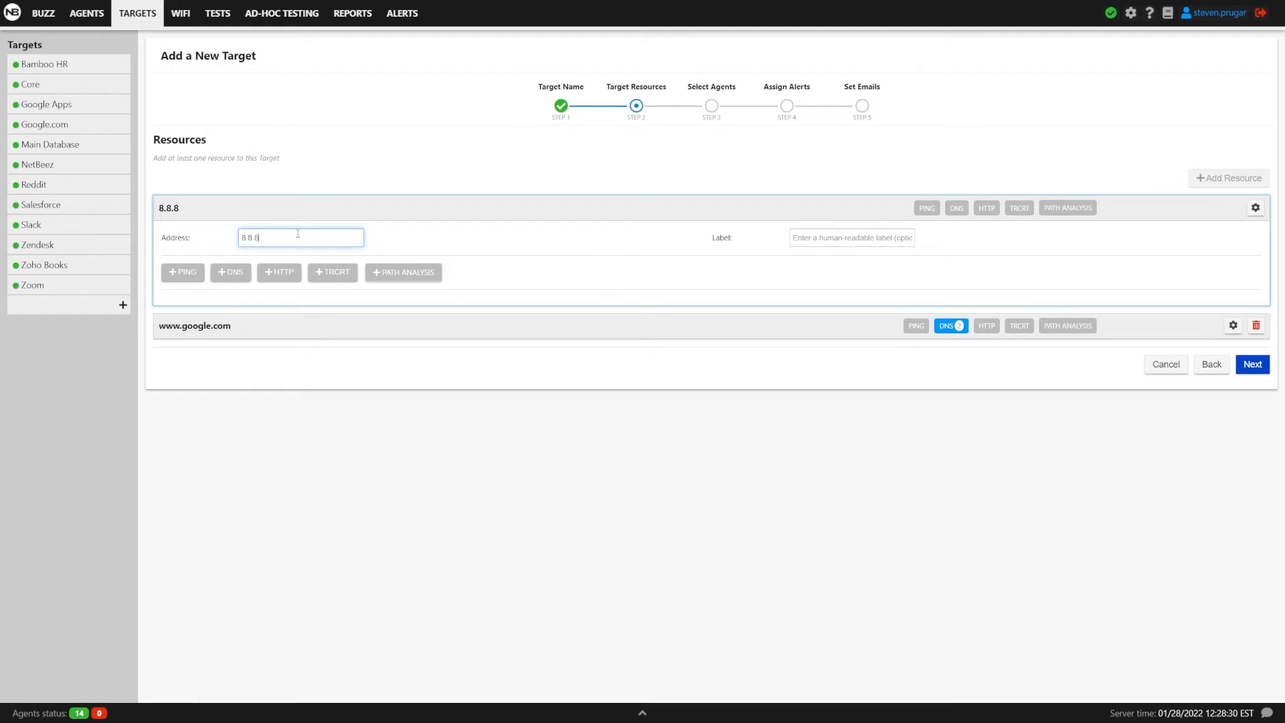
text(.8)
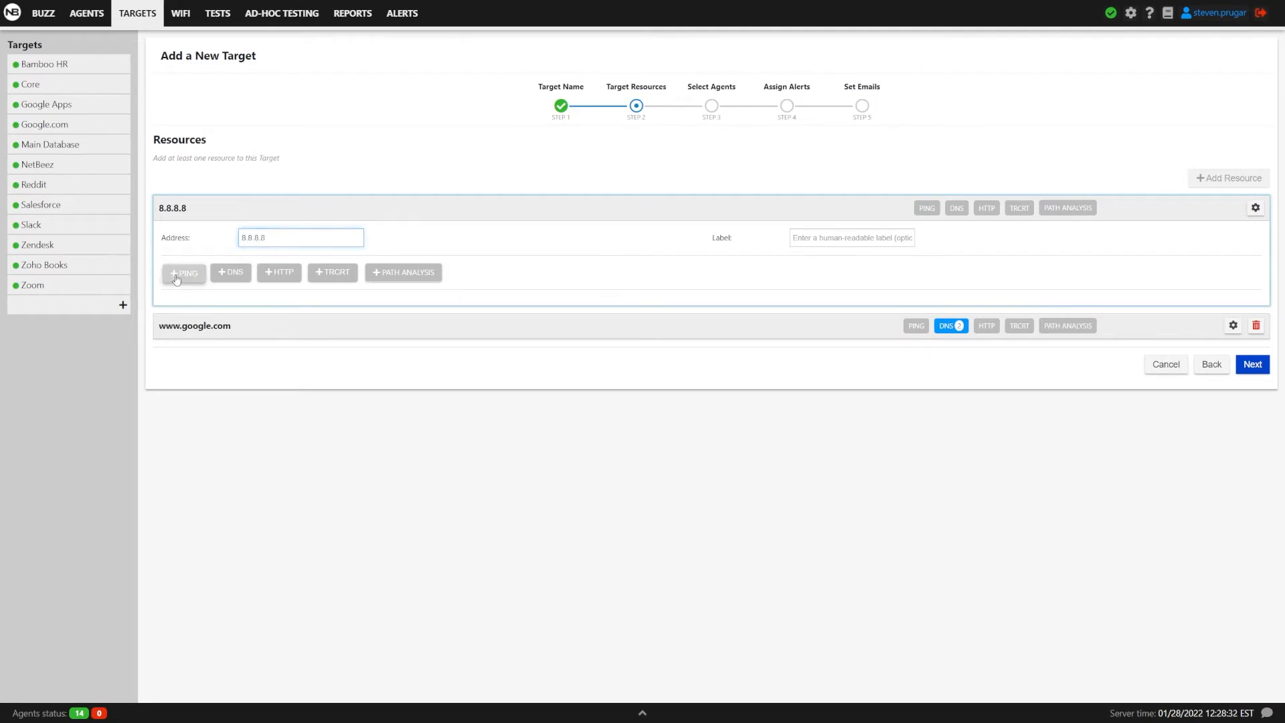
click(183, 271)
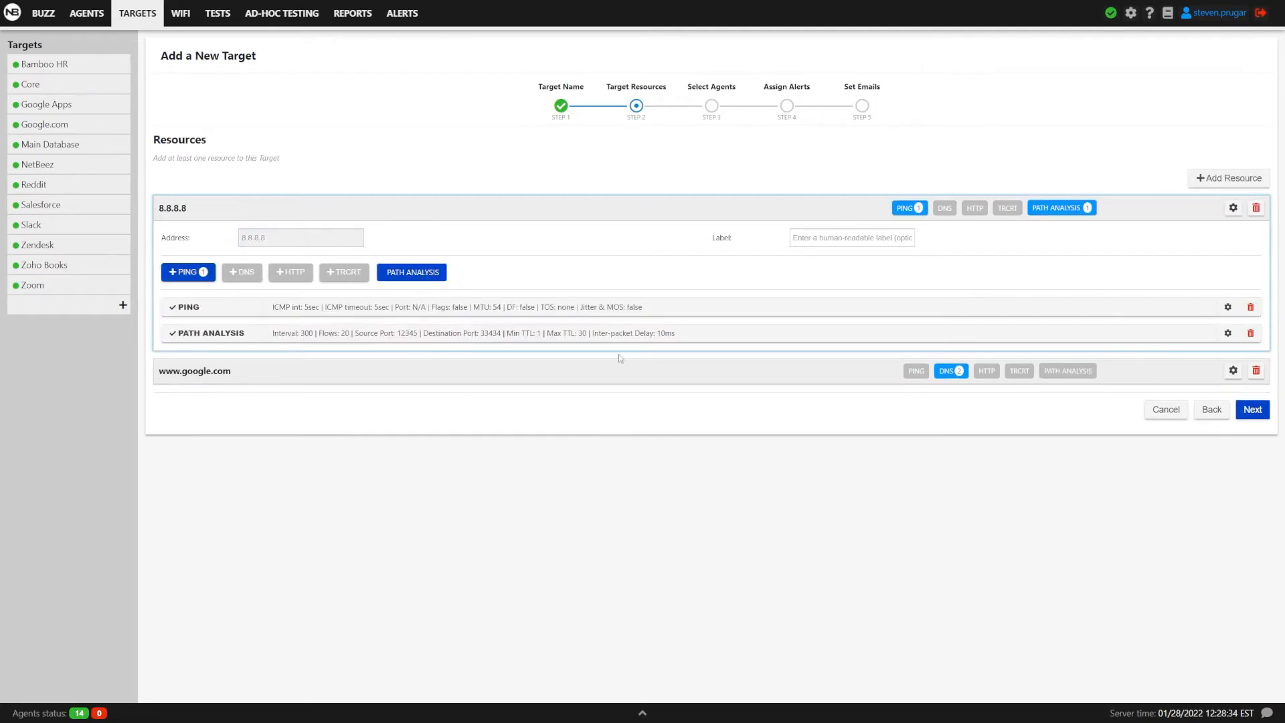
mouse_move(1227, 178)
text(8)
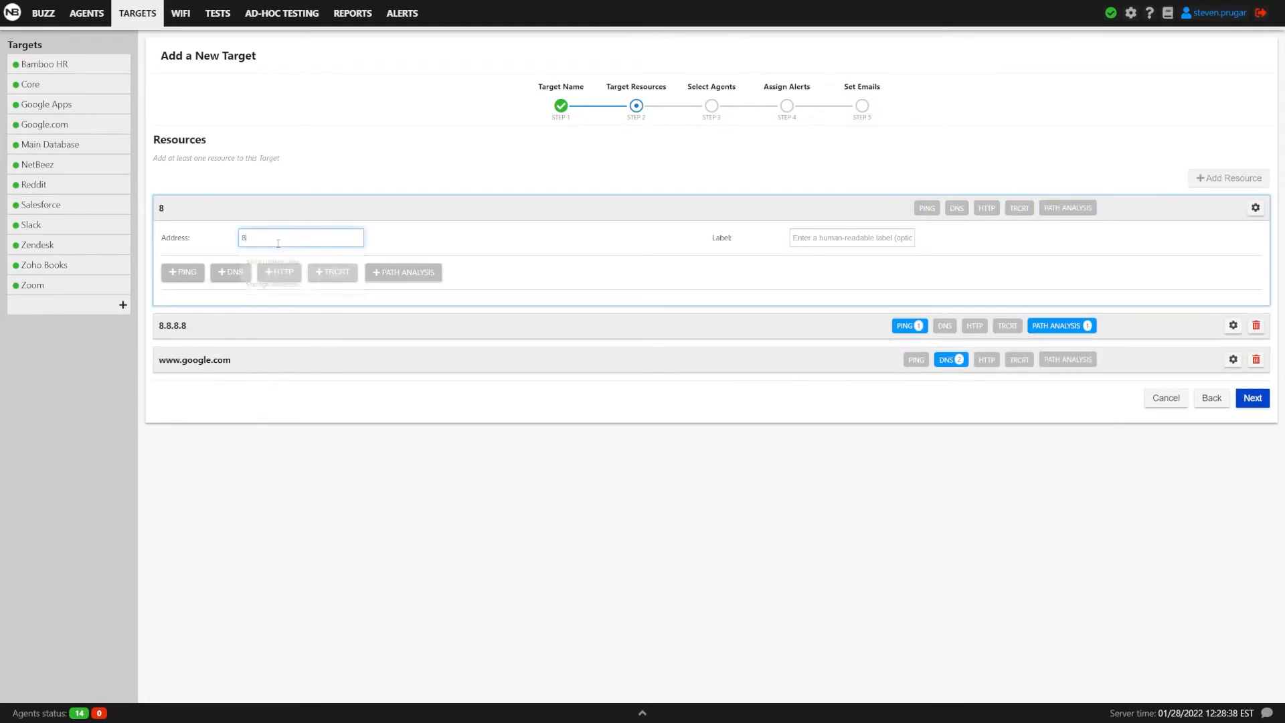
text(.8.4.4)
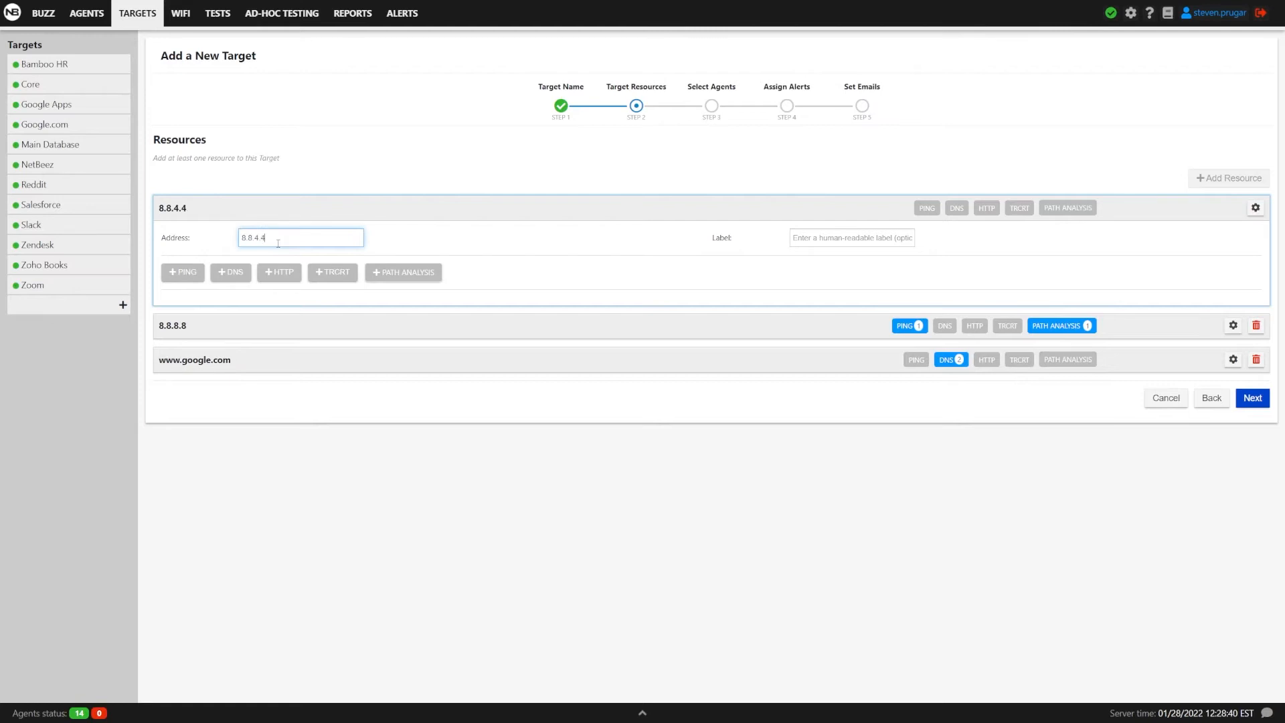
click(182, 271)
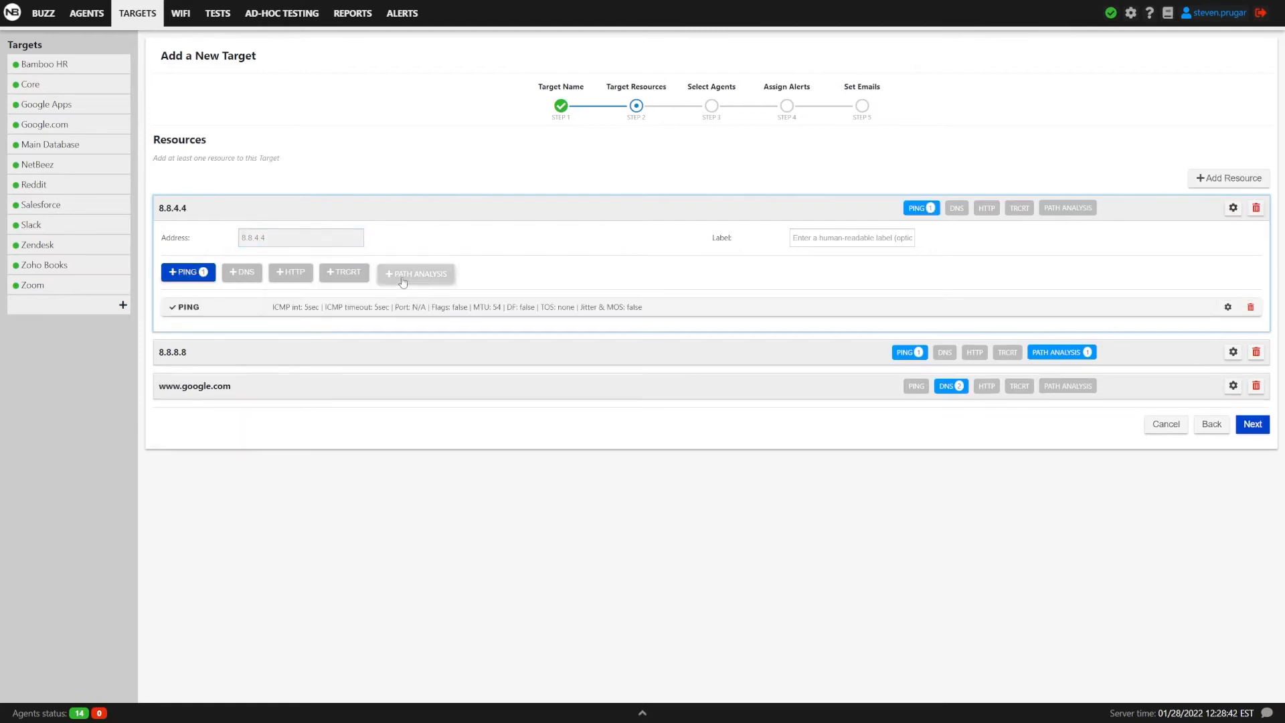
click(415, 271)
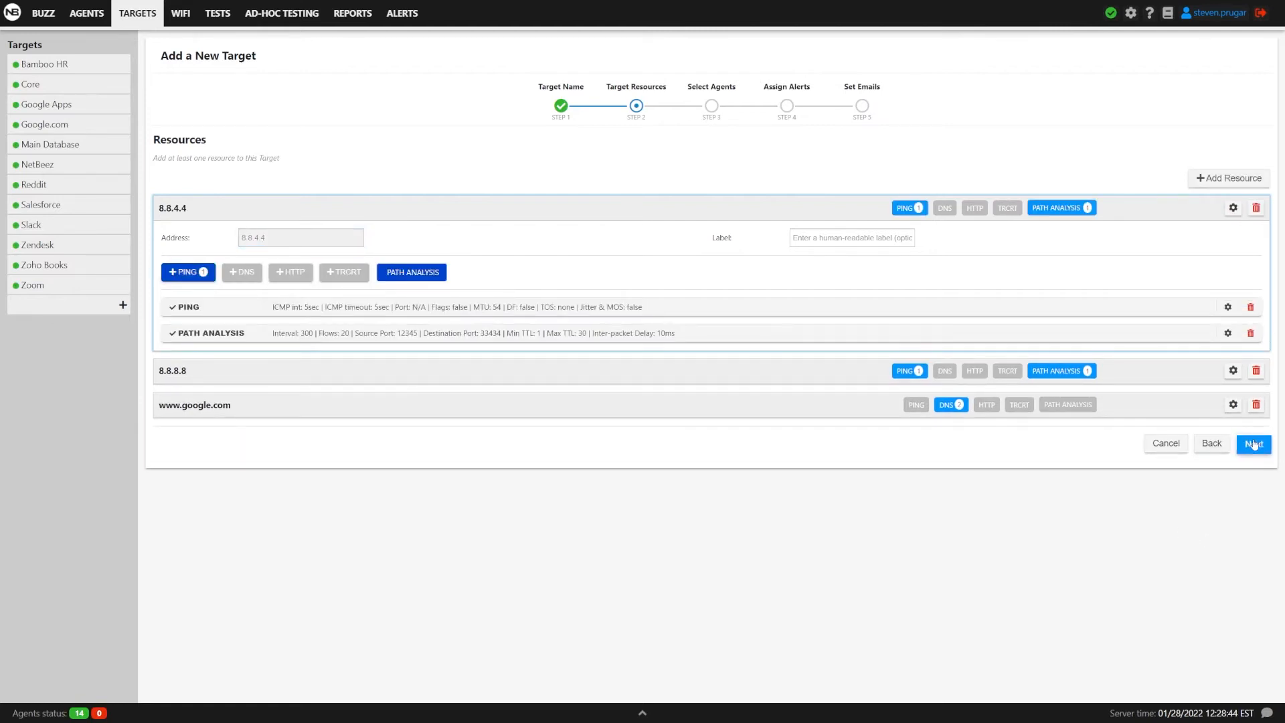
Step: Assign the Support Team agent group to monitor the target
click(1252, 443)
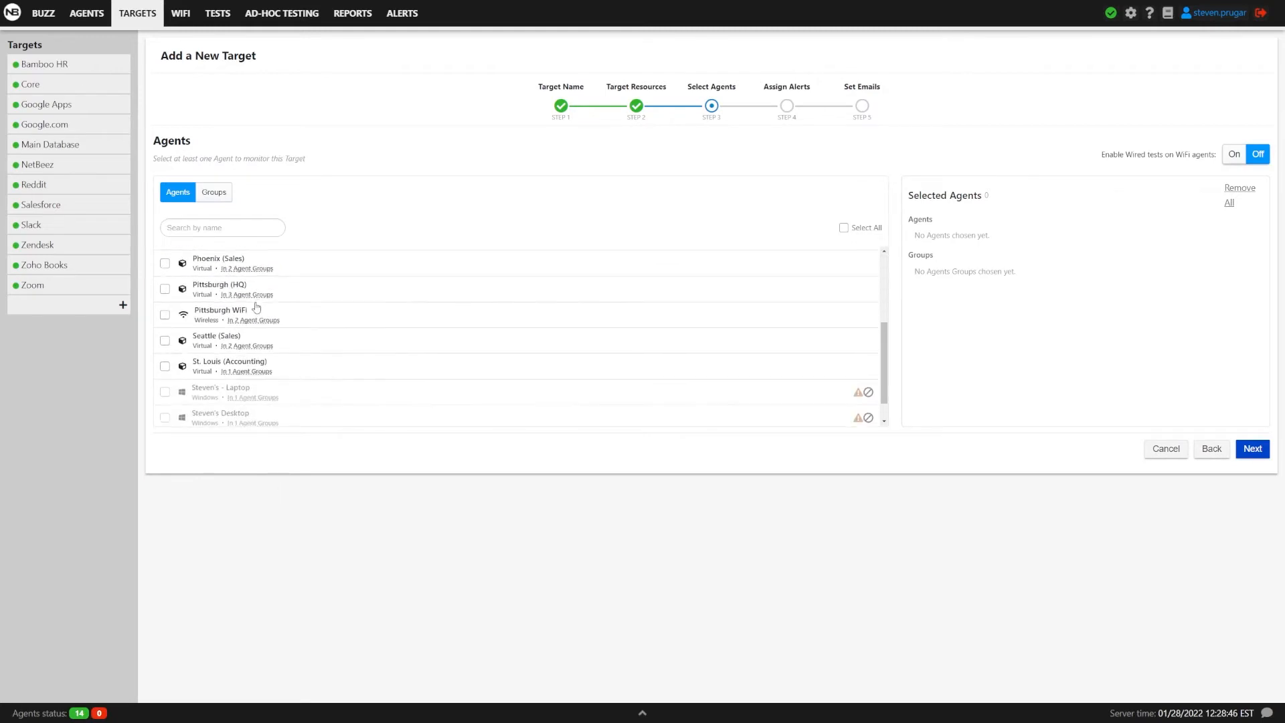
click(213, 192)
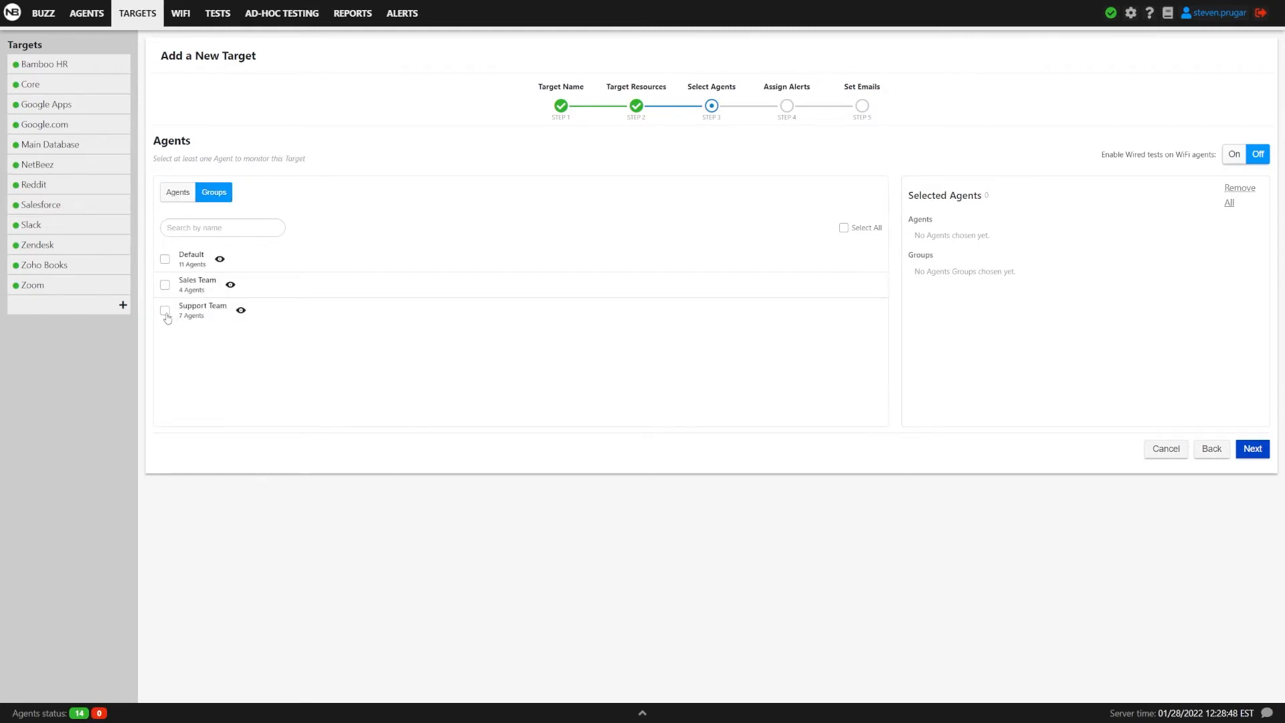
click(165, 311)
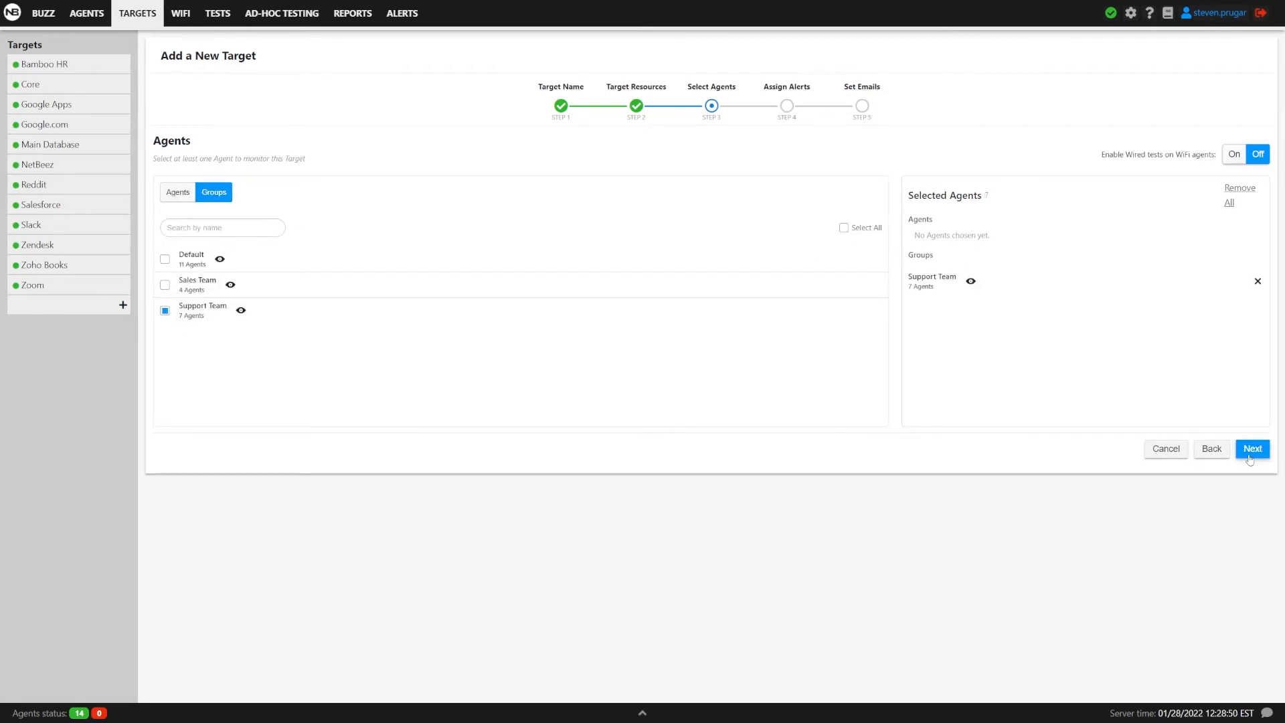
click(1251, 448)
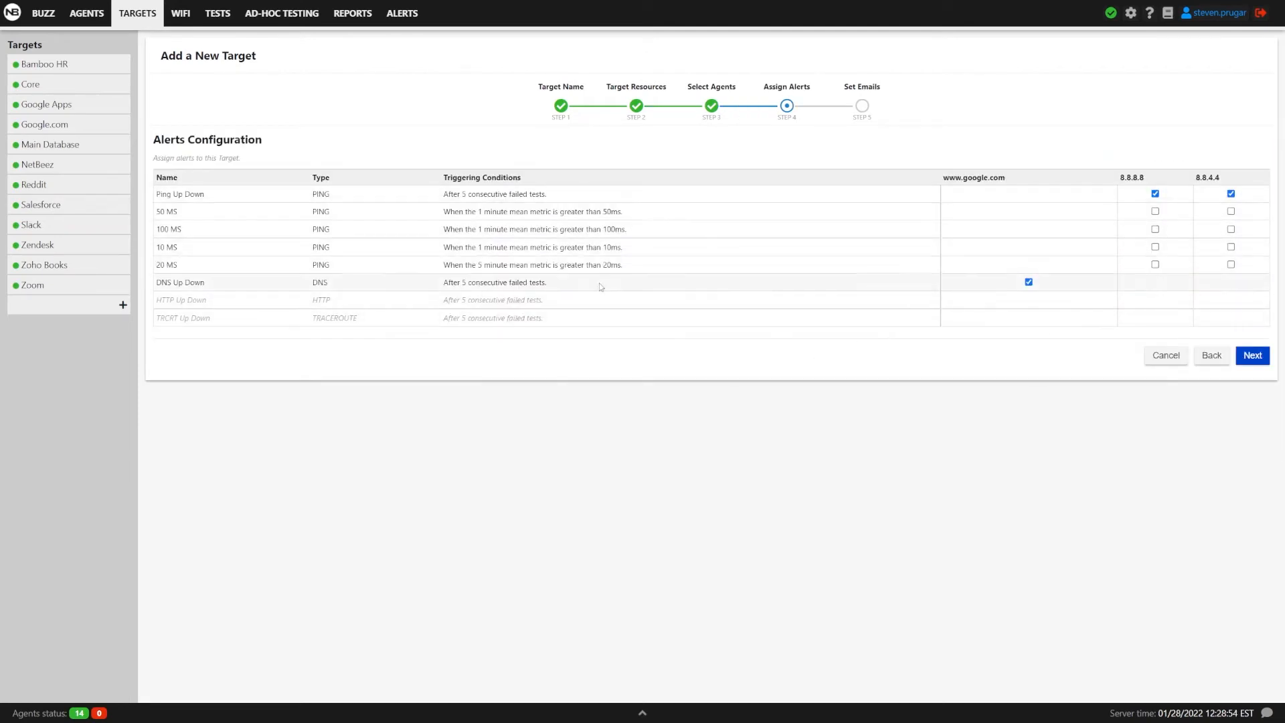
mouse_move(580, 225)
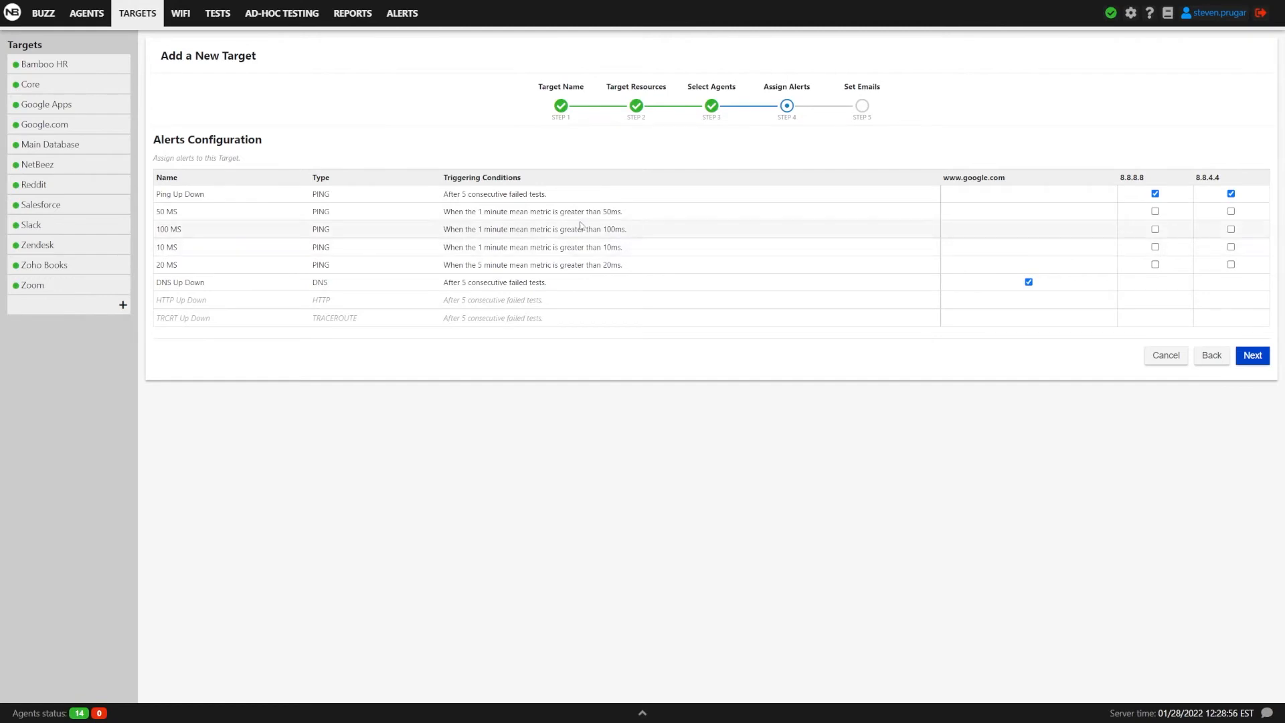
mouse_move(1109, 348)
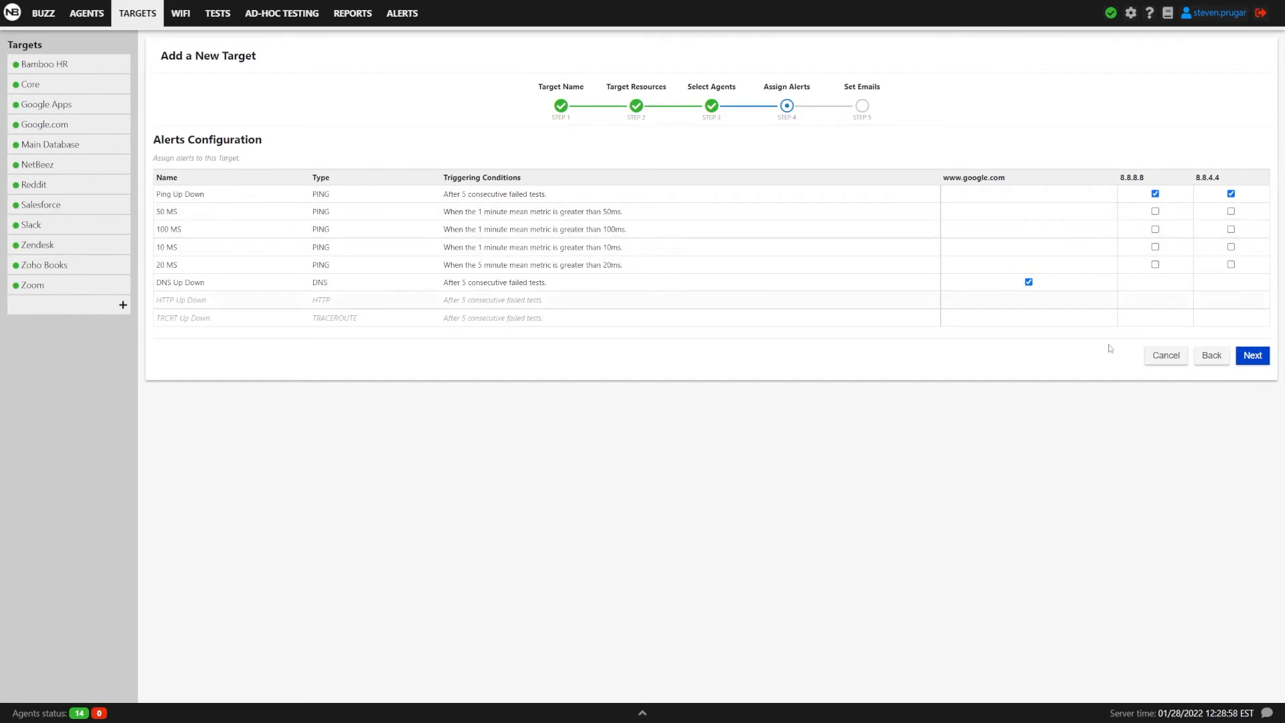
Step: Accept the default Ping Up Down and DNS Up Down alert assignments
click(1251, 355)
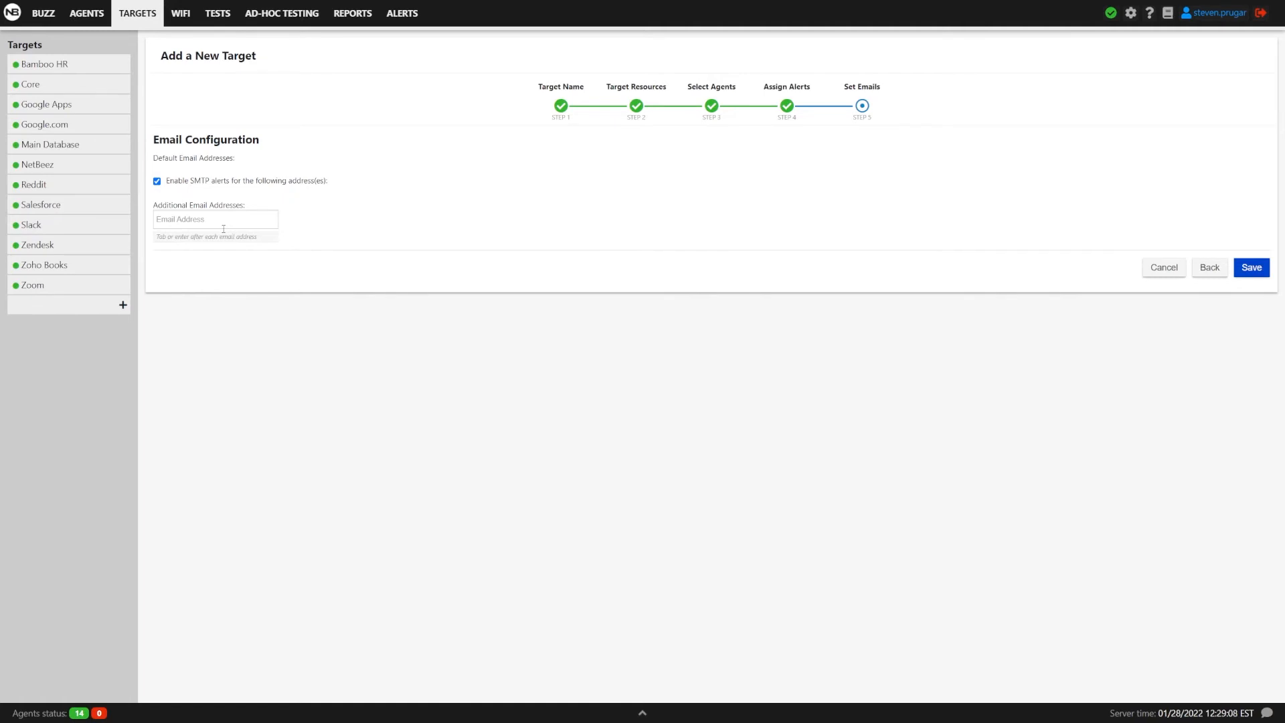
mouse_move(1175, 240)
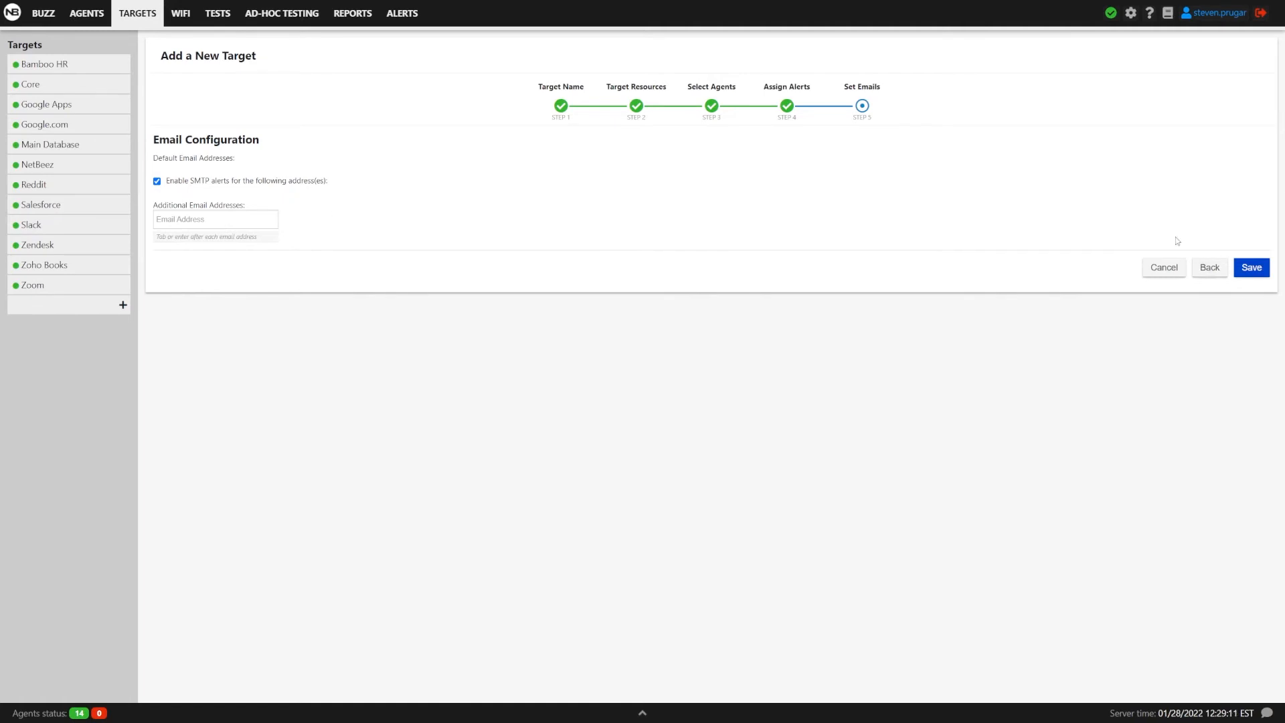
Step: Save the Google DNS target and open its overview from the targets list
click(1249, 267)
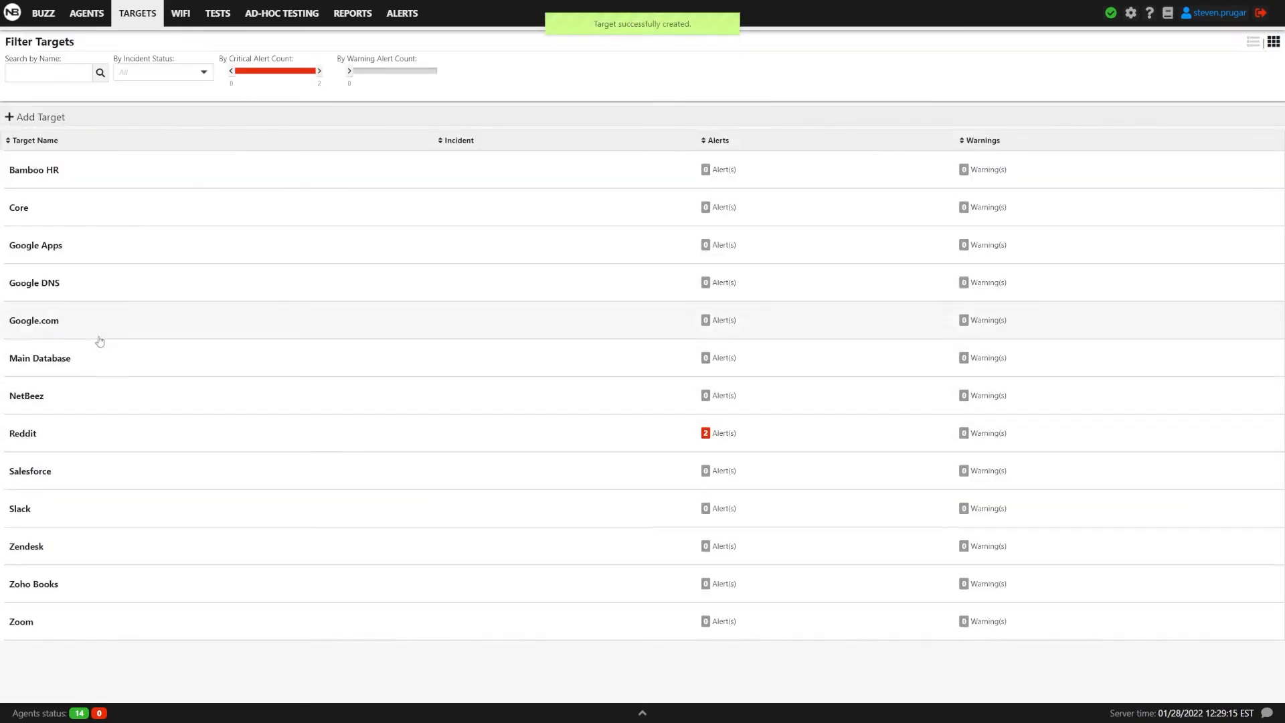
click(34, 282)
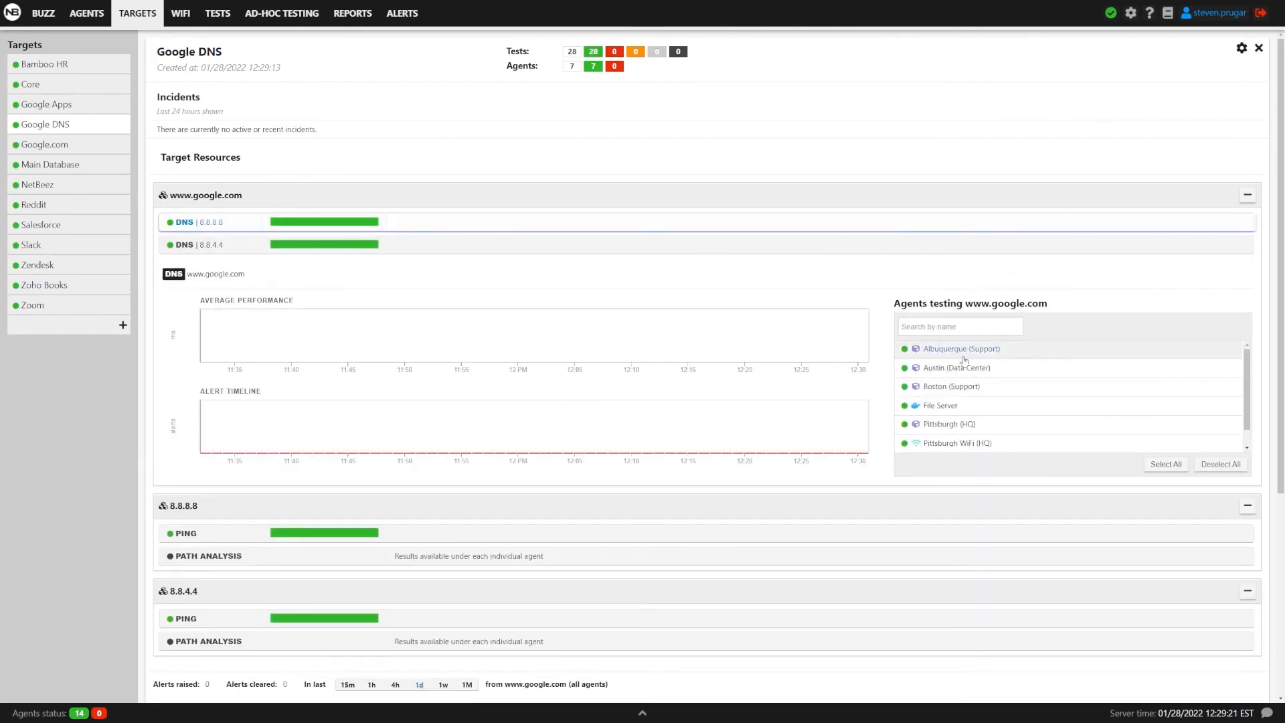
click(961, 348)
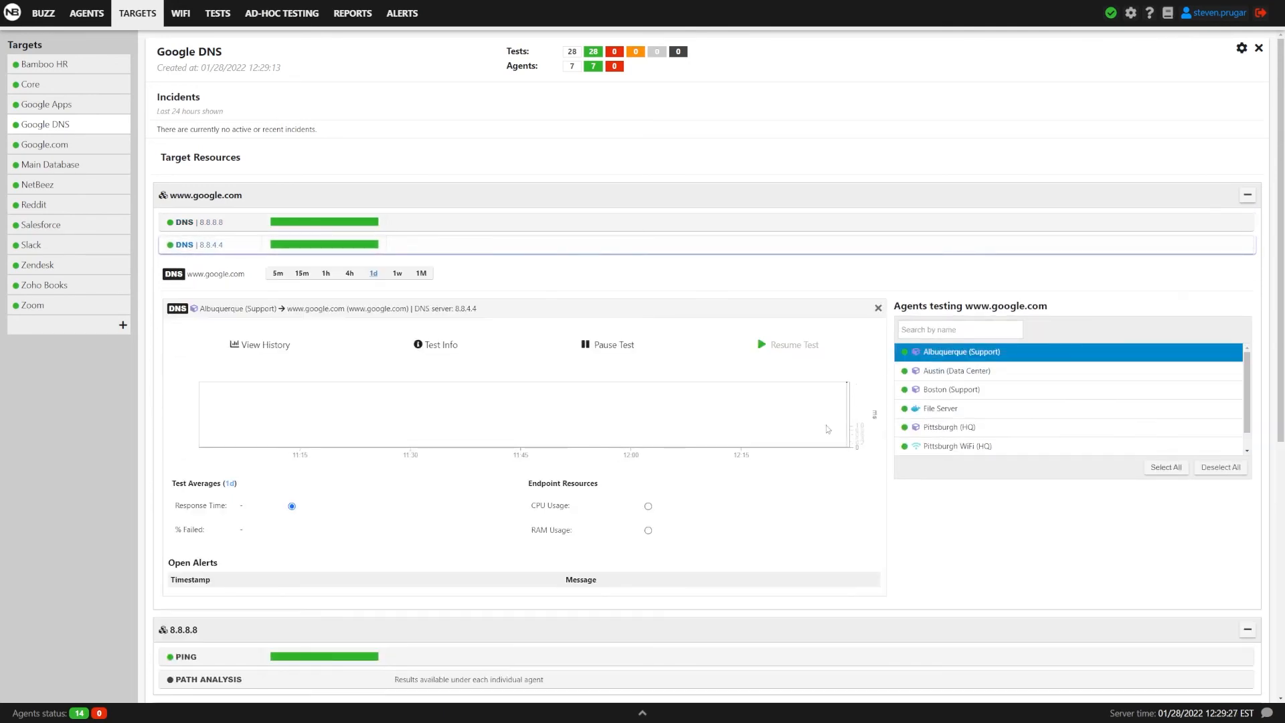
scroll(down, 3)
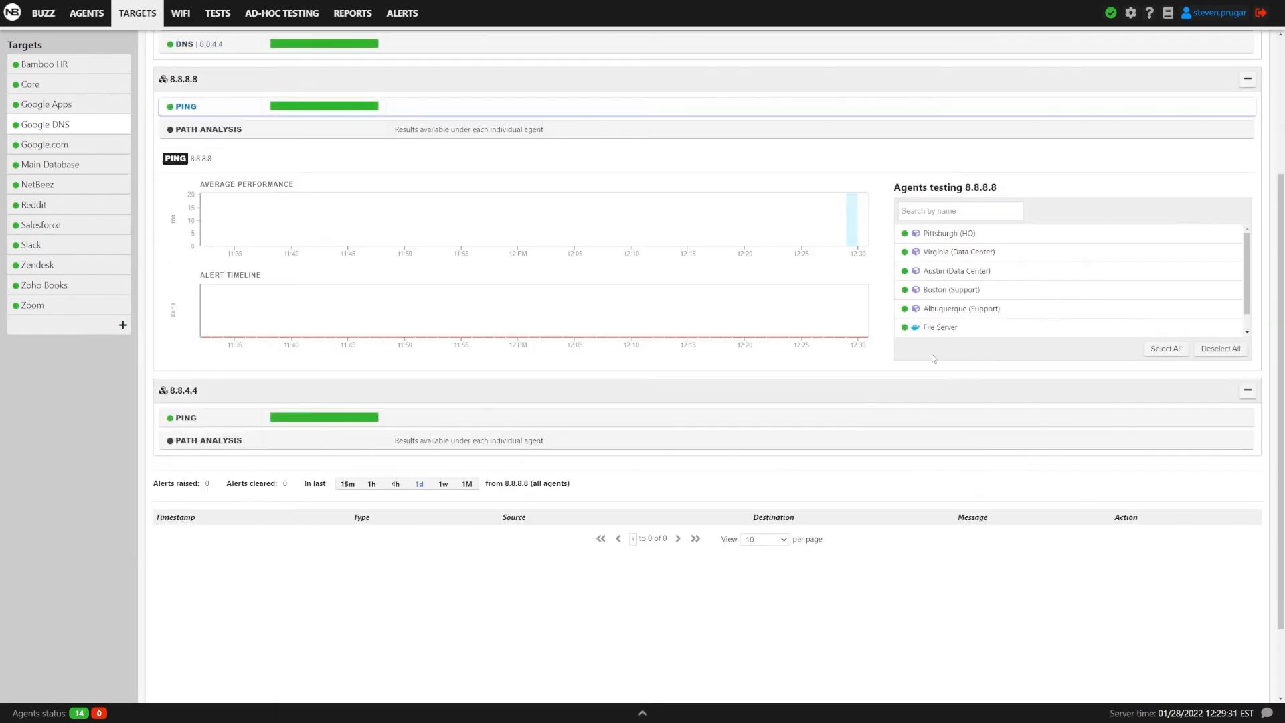
click(960, 308)
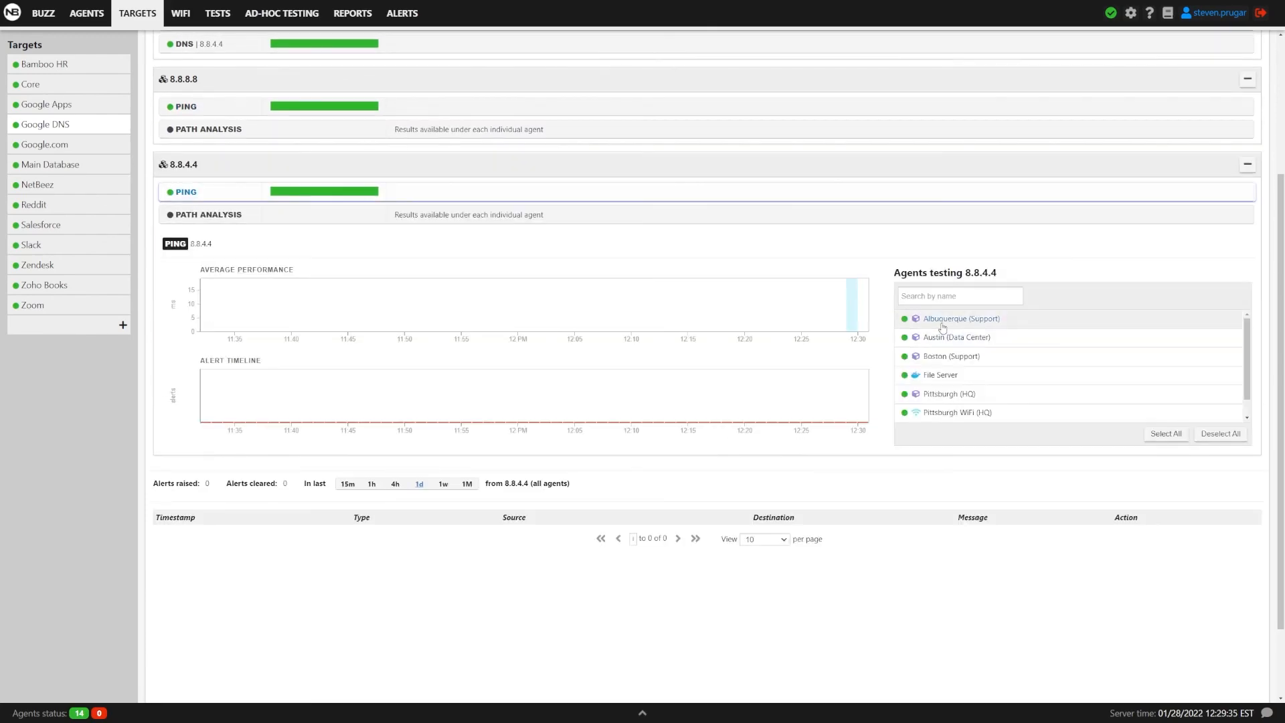
click(961, 318)
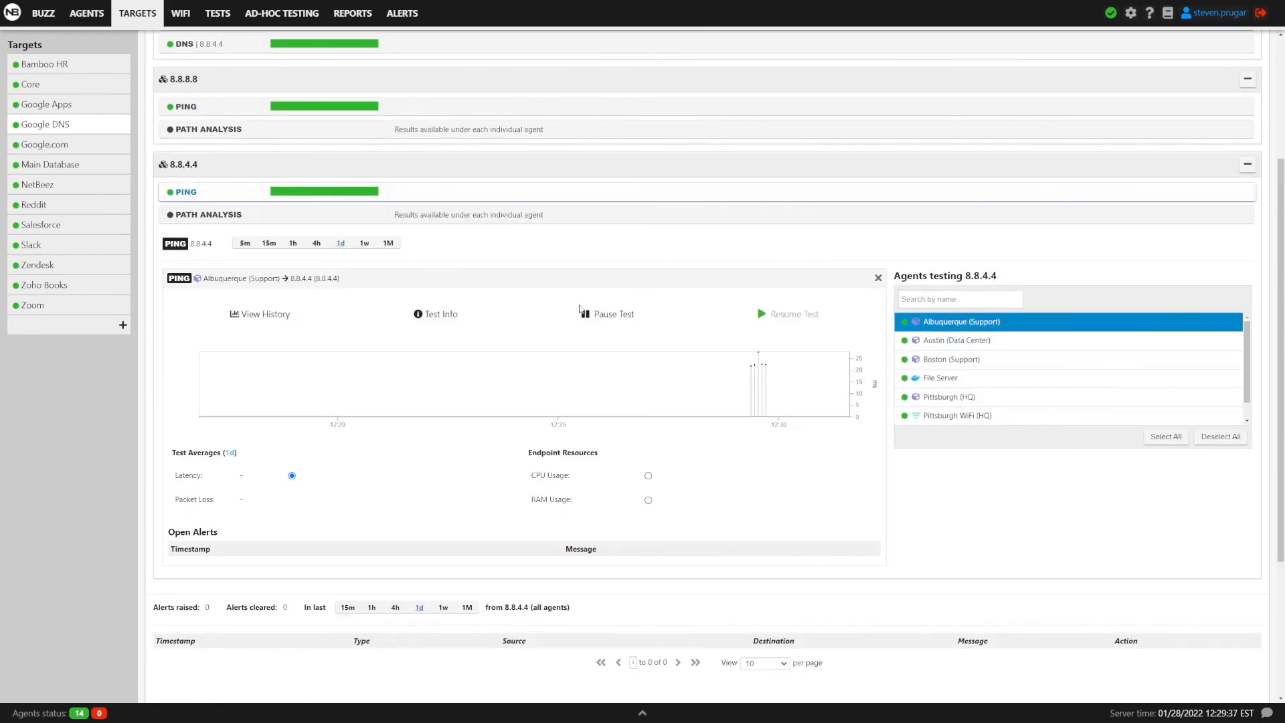
scroll(up, 3)
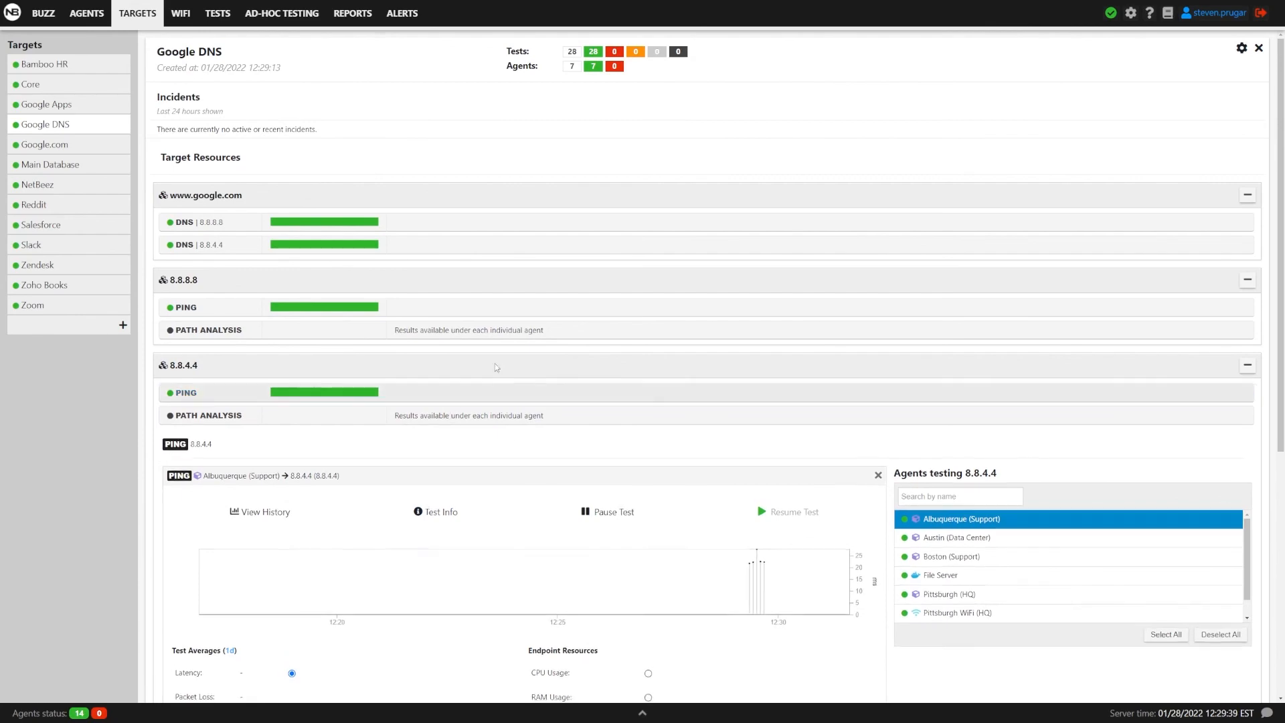